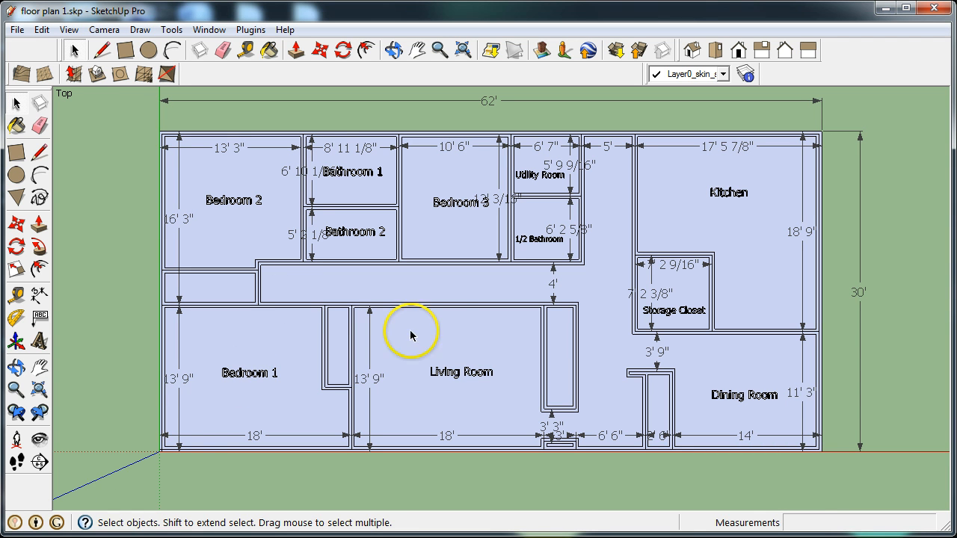
{"action": "mouse_move", "coordinate": [562, 261]}
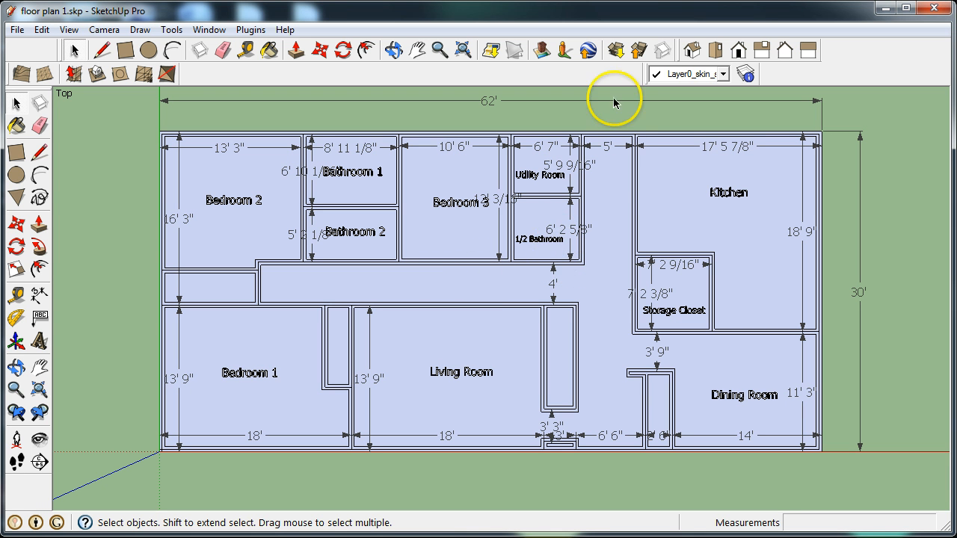
{"action": "mouse_move", "coordinate": [614, 50]}
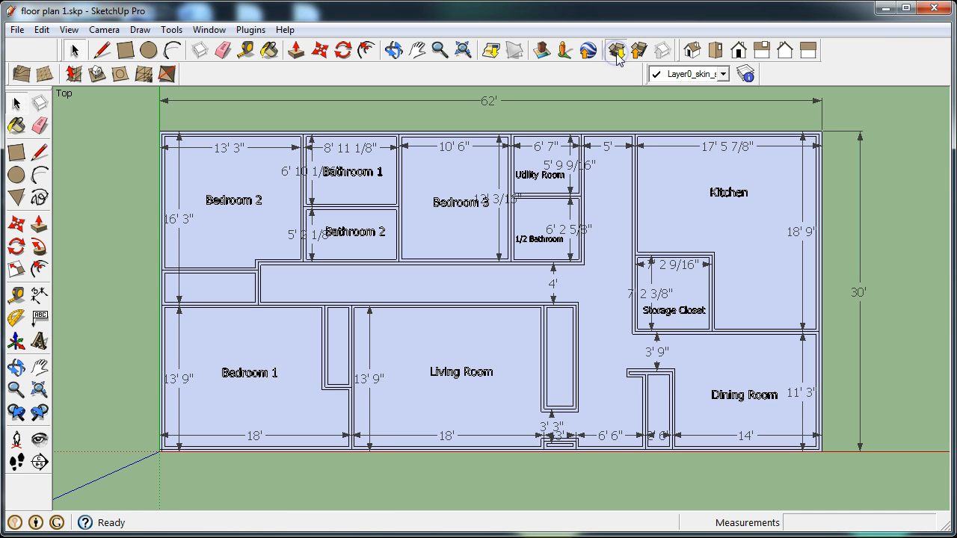
Step: Search 3D Warehouse for 'STEM Neighborhood' door and window models
{"action": "left_click", "coordinate": [614, 48]}
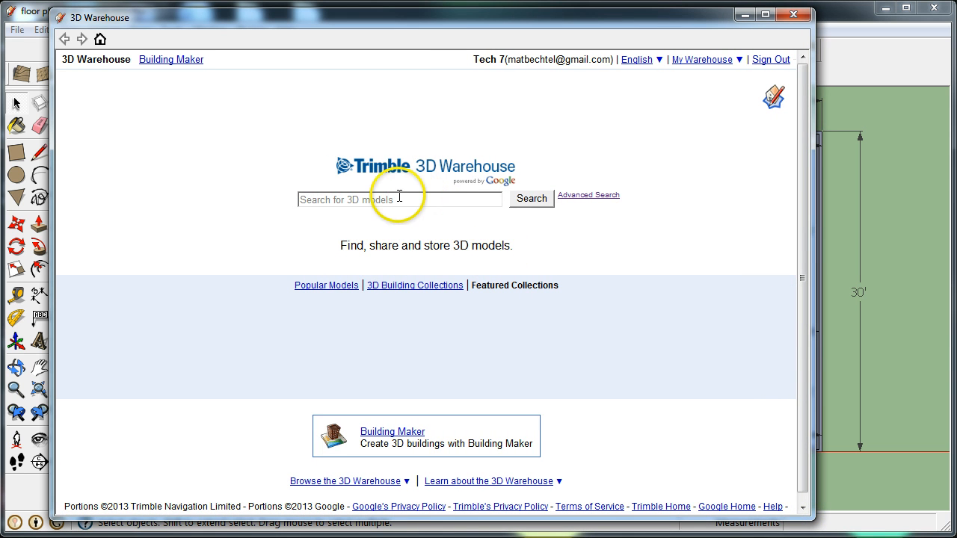
{"action": "left_click", "coordinate": [398, 199]}
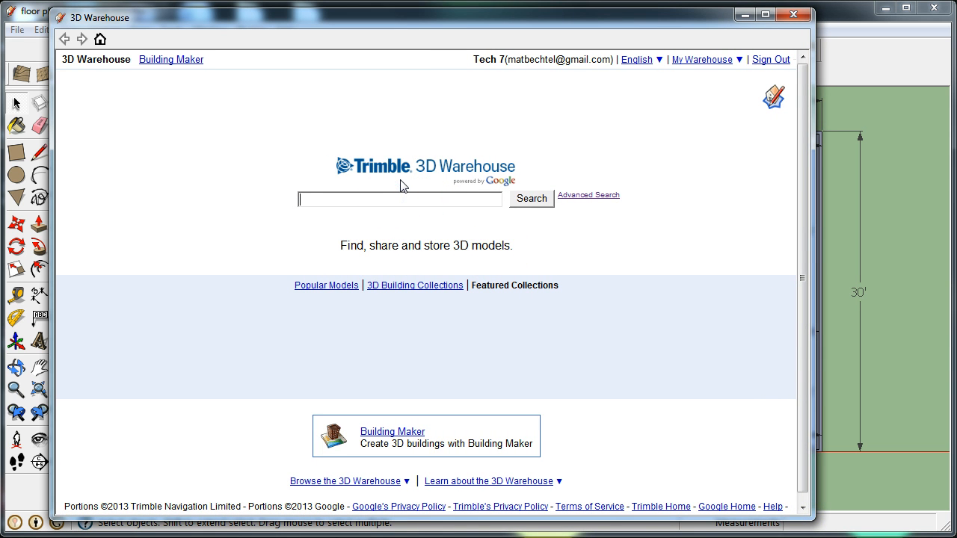
{"action": "left_click", "coordinate": [326, 286]}
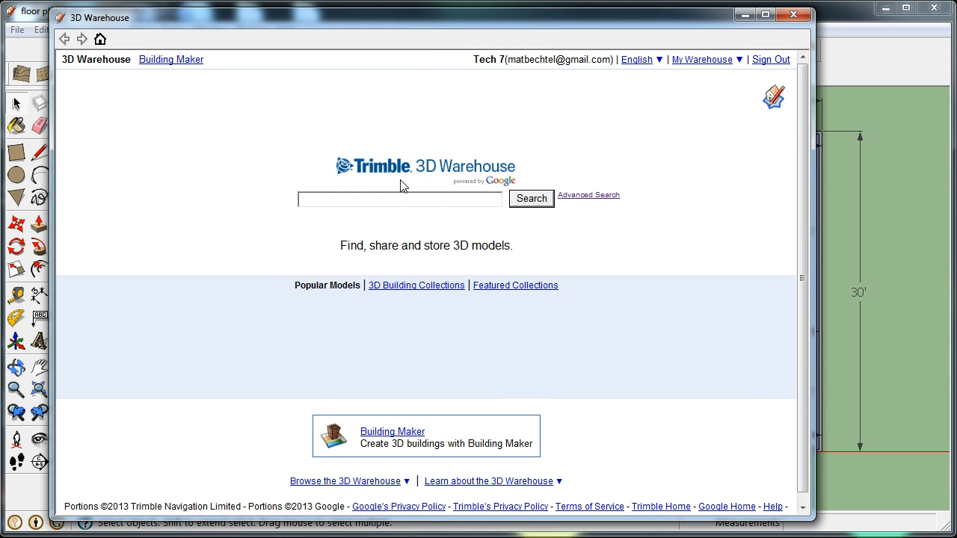
{"action": "type", "text": "STEM"}
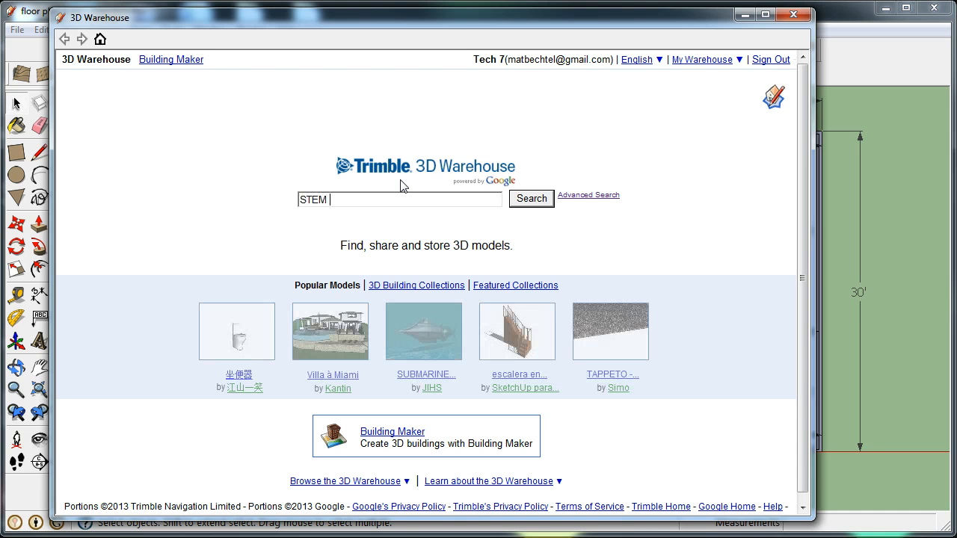
{"action": "type", "text": "Neighborhood"}
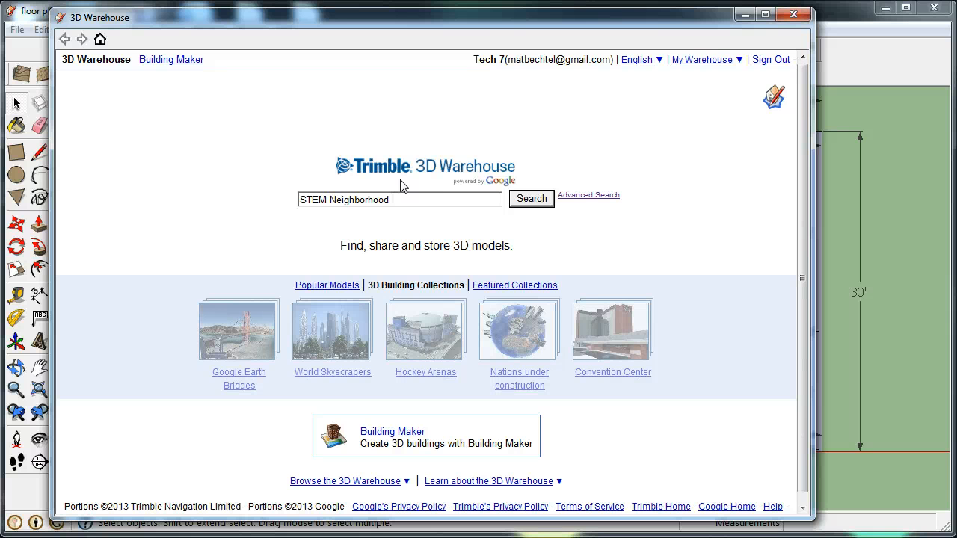
{"action": "left_click", "coordinate": [531, 198]}
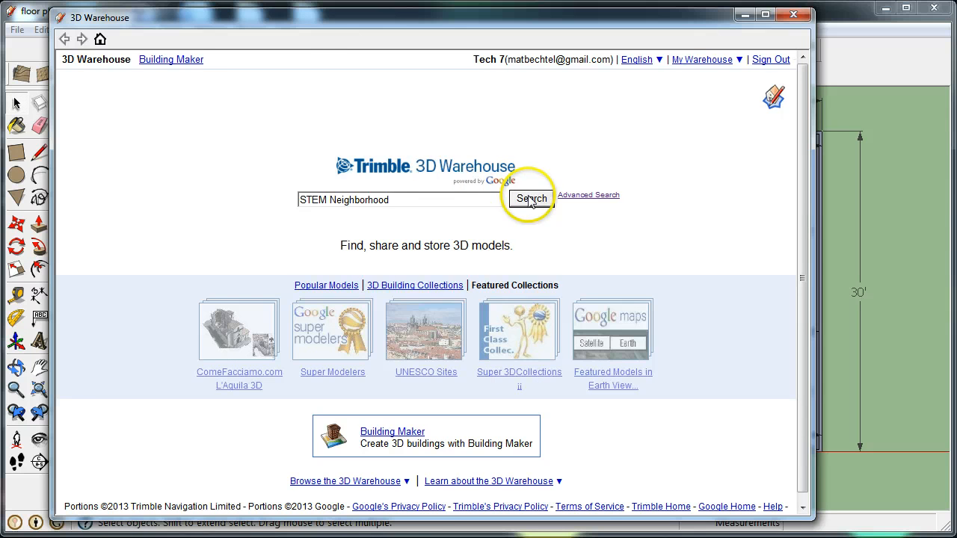
{"action": "left_click", "coordinate": [529, 199]}
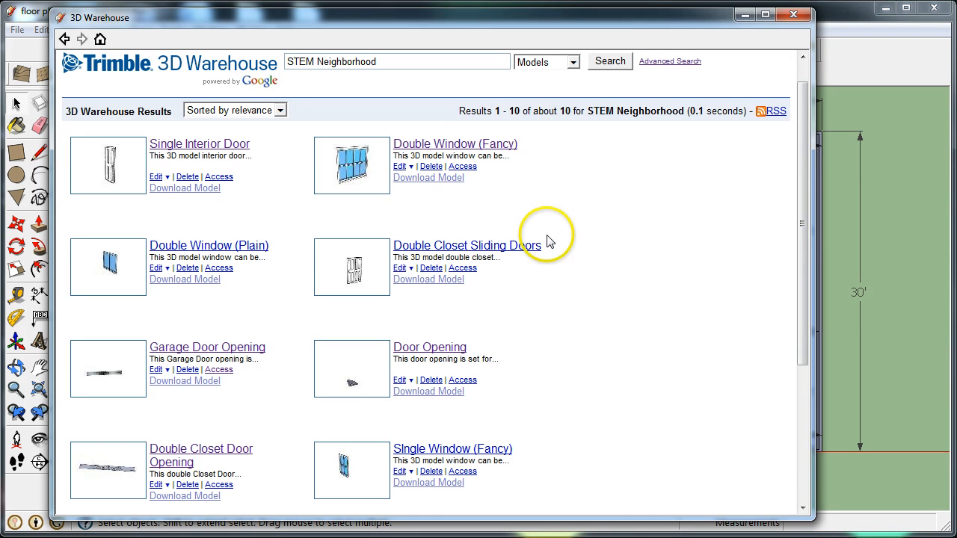
{"action": "mouse_move", "coordinate": [327, 220]}
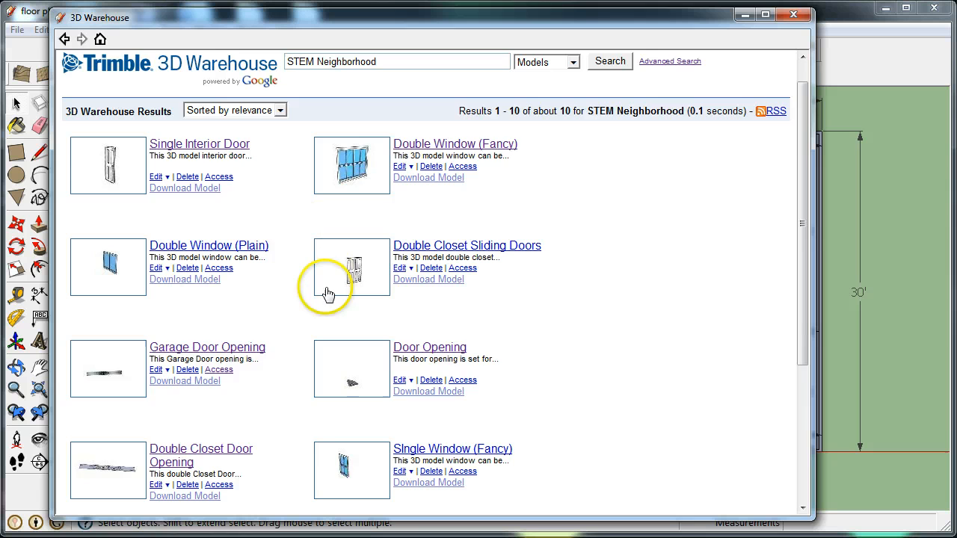
Step: Scroll the STEM Neighborhood results to find the Door Opening model
{"action": "scroll", "scroll_direction": "down", "scroll_amount": 3}
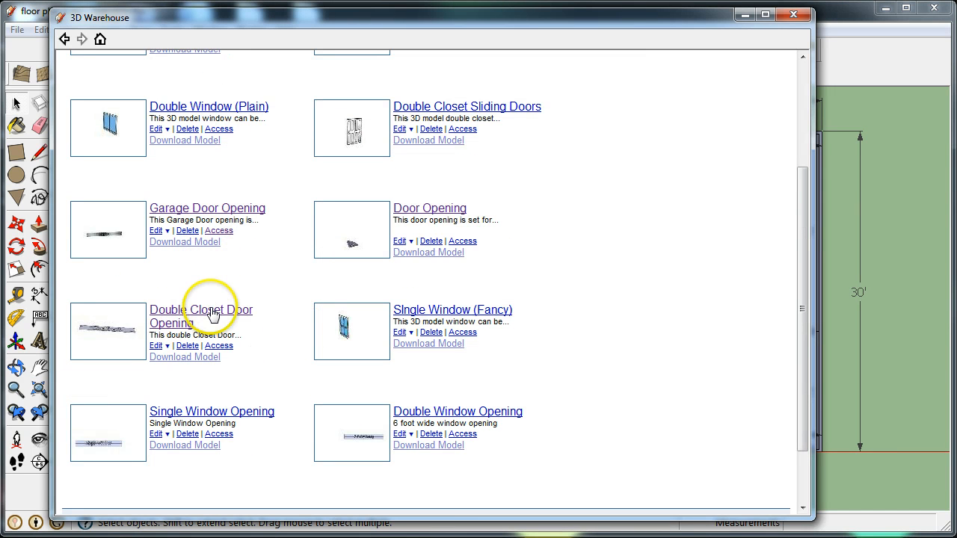
{"action": "mouse_move", "coordinate": [191, 418]}
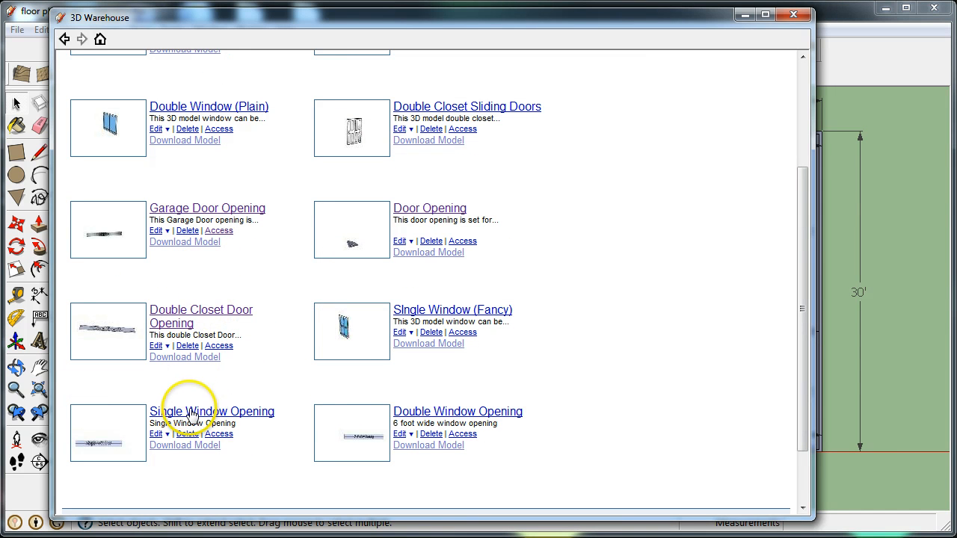
{"action": "mouse_move", "coordinate": [430, 195]}
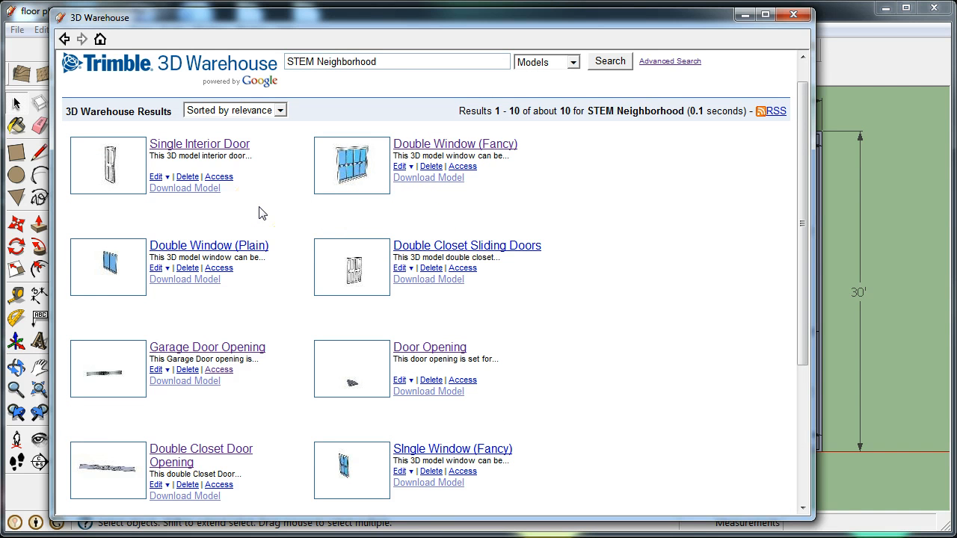
{"action": "mouse_move", "coordinate": [111, 185]}
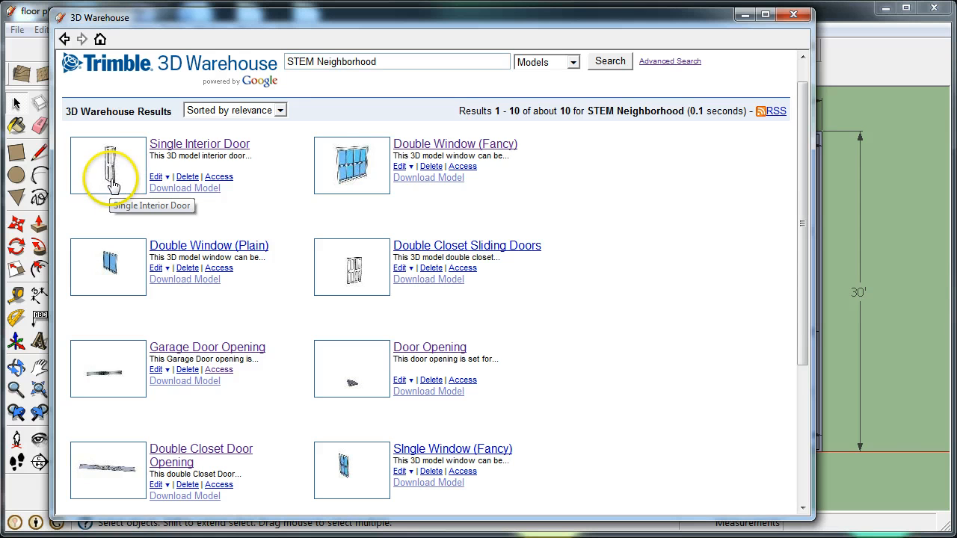
{"action": "mouse_move", "coordinate": [370, 171]}
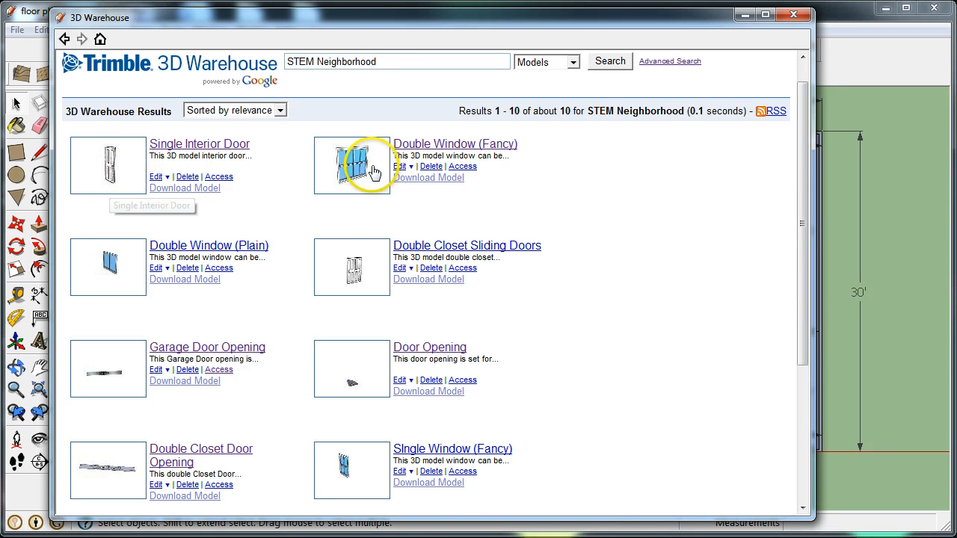
{"action": "mouse_move", "coordinate": [355, 280]}
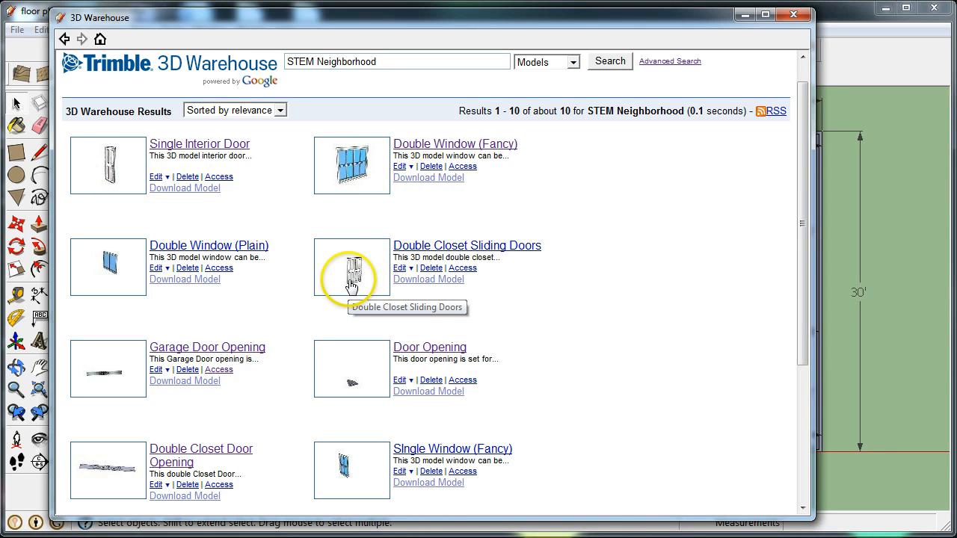
{"action": "scroll", "scroll_direction": "down", "scroll_amount": 3}
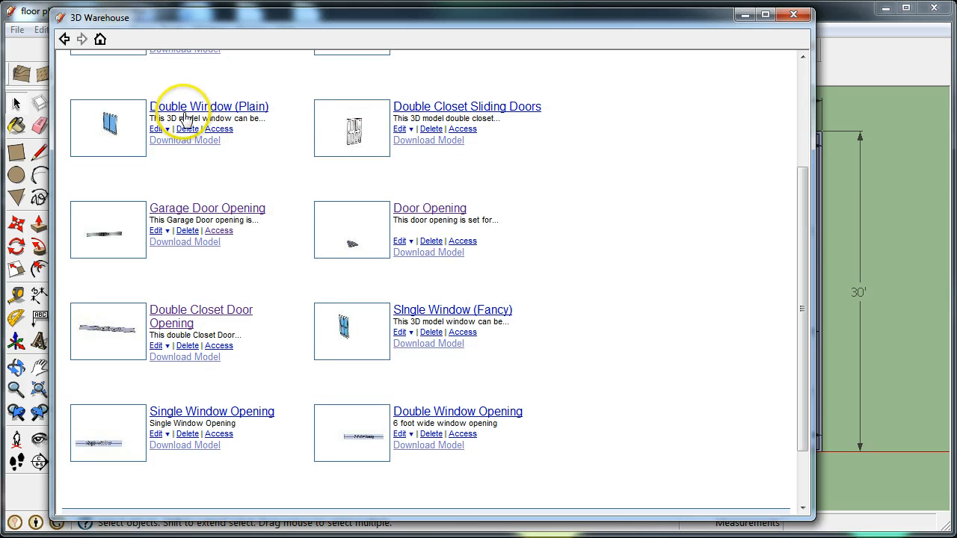
{"action": "mouse_move", "coordinate": [383, 283]}
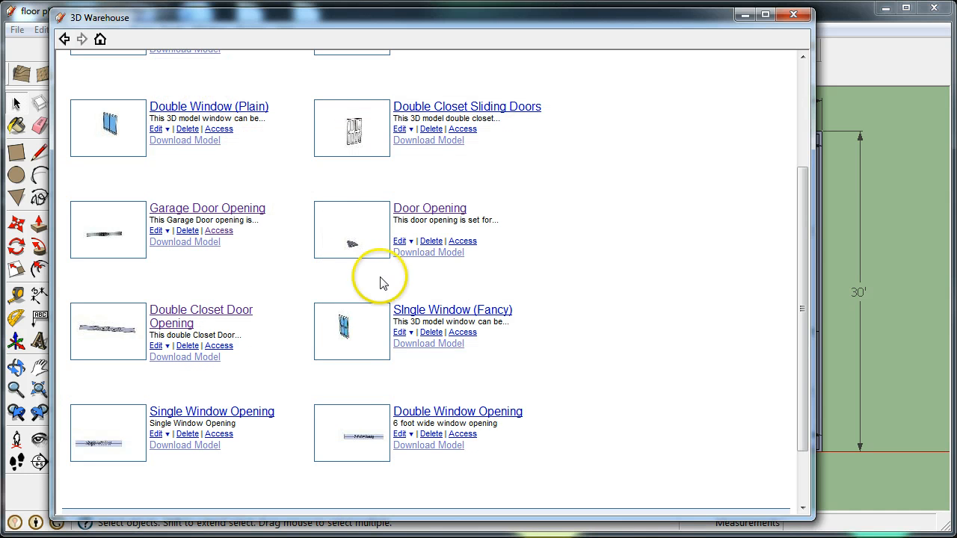
{"action": "mouse_move", "coordinate": [329, 377]}
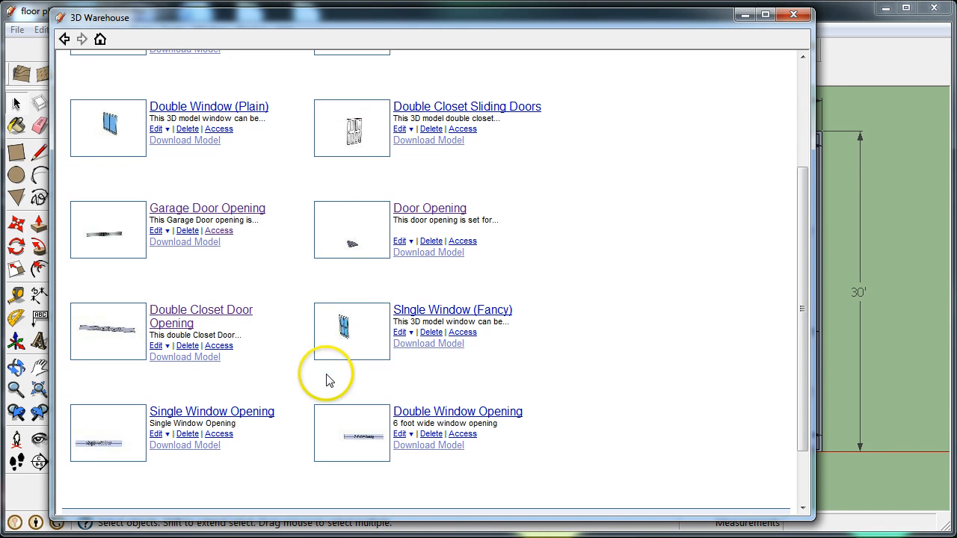
{"action": "mouse_move", "coordinate": [345, 375]}
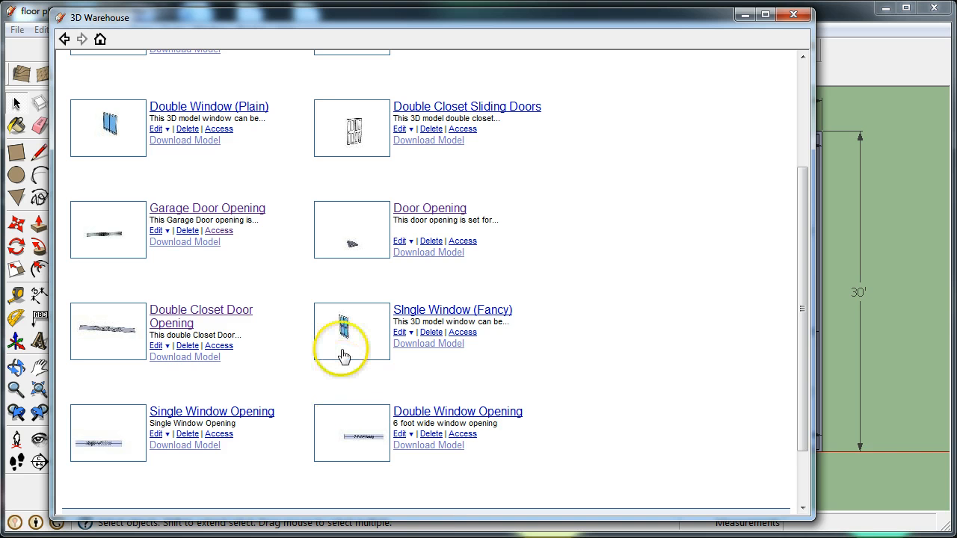
{"action": "mouse_move", "coordinate": [345, 326]}
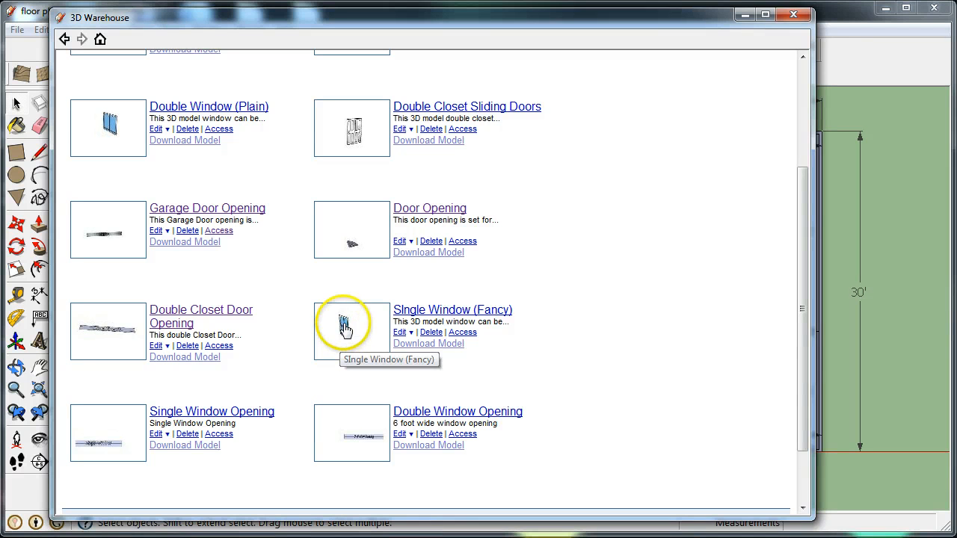
{"action": "mouse_move", "coordinate": [431, 204]}
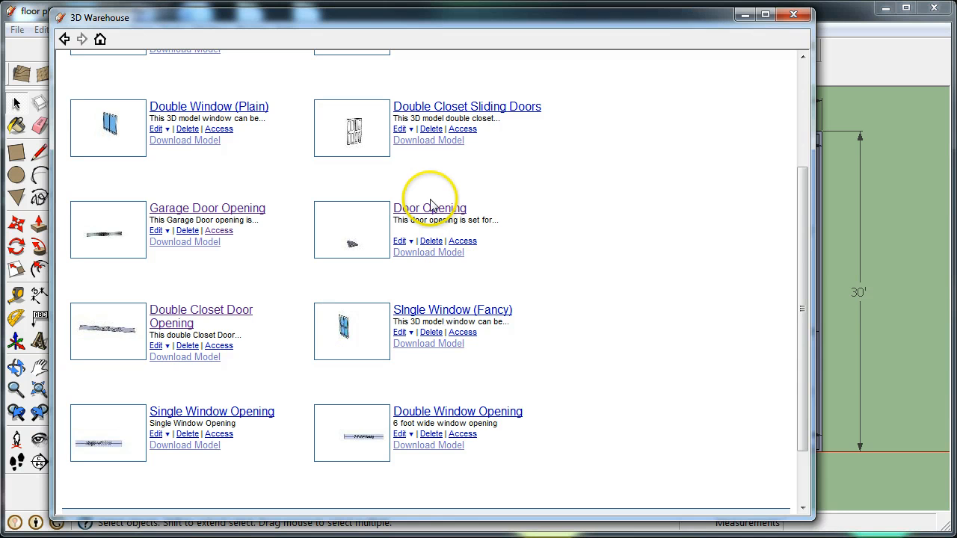
{"action": "mouse_move", "coordinate": [435, 208]}
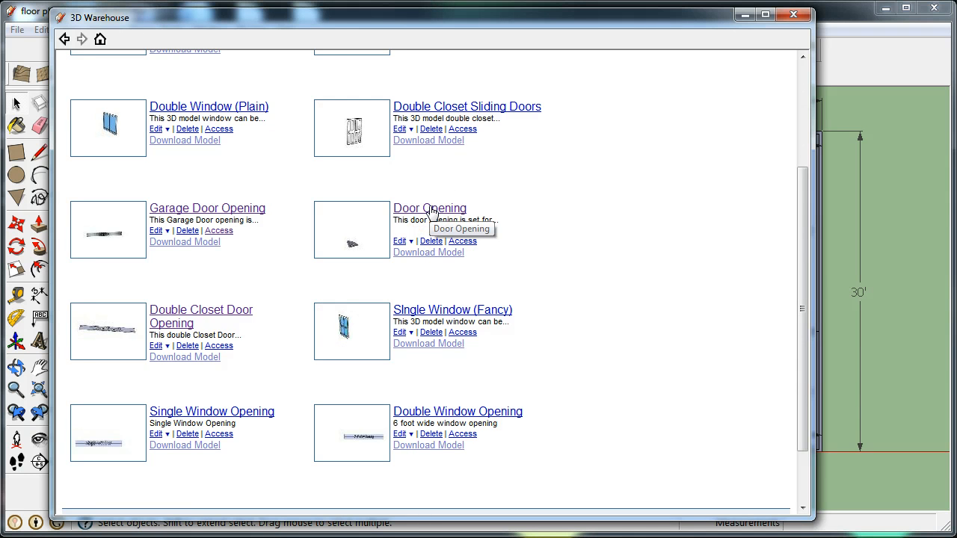
Step: Download the Door Opening model and load it directly into the floor plan
{"action": "left_click", "coordinate": [429, 208]}
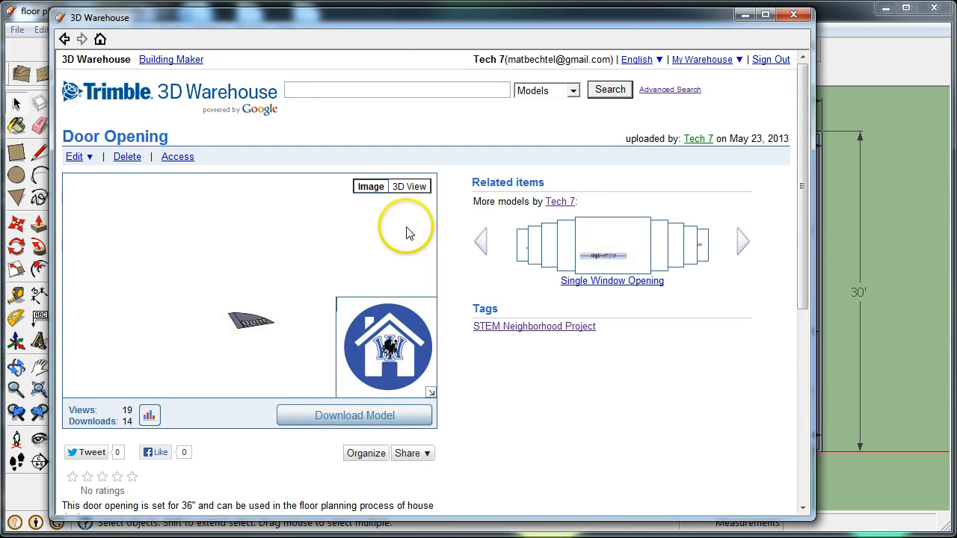
{"action": "left_click", "coordinate": [355, 415]}
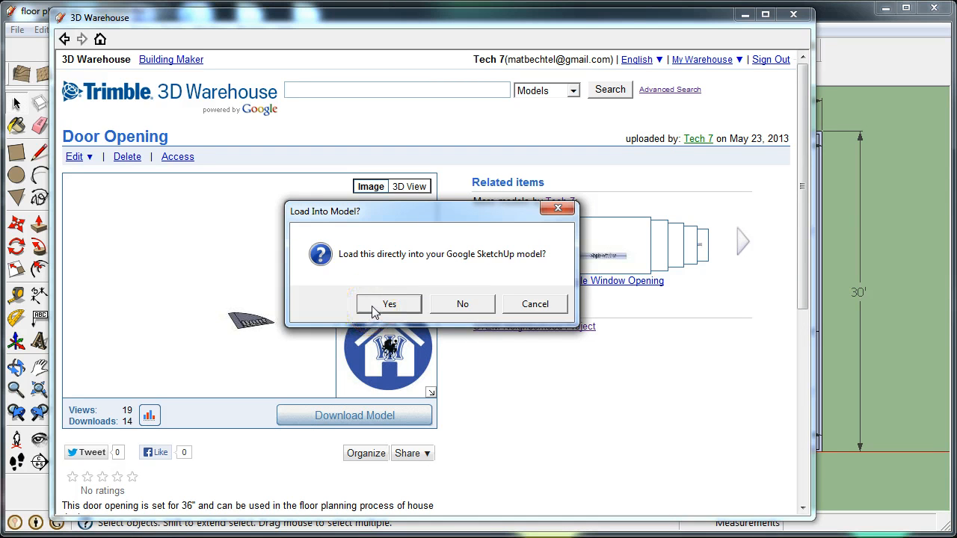
{"action": "left_click", "coordinate": [388, 303]}
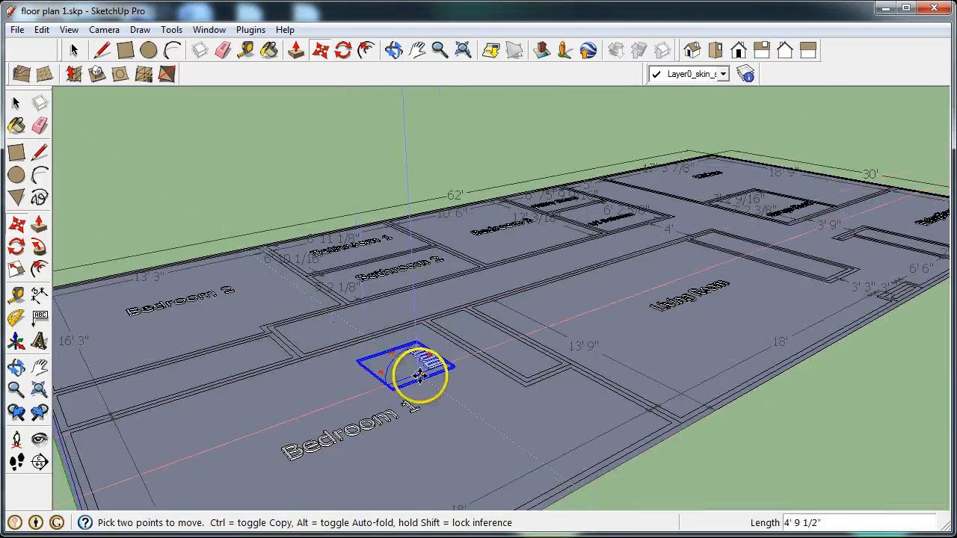
Step: Place the Door Opening and snap its corner onto the wall below Bathroom 2
{"action": "left_click_drag", "start_coordinate": [419, 374], "coordinate": [807, 479]}
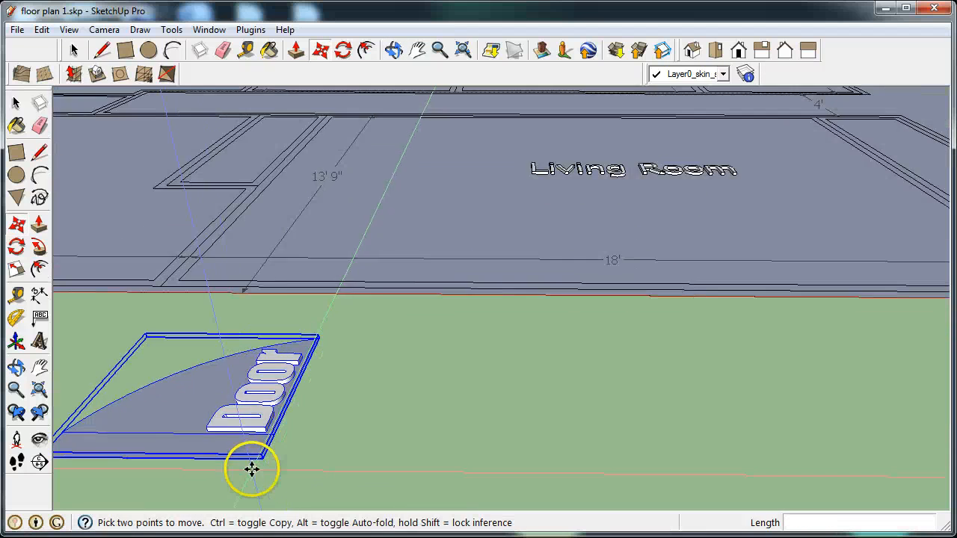
{"action": "left_click_drag", "start_coordinate": [252, 468], "coordinate": [388, 457]}
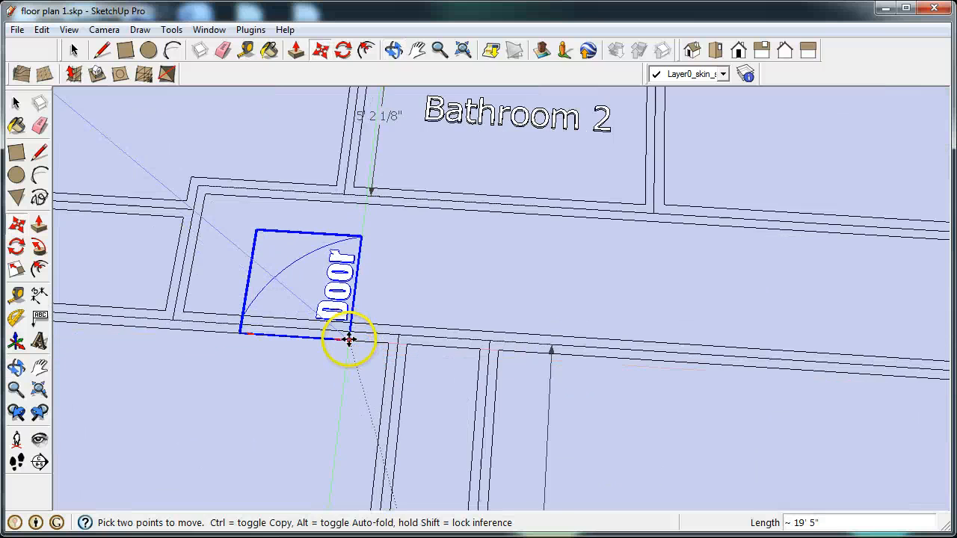
{"action": "left_click_drag", "start_coordinate": [349, 340], "coordinate": [421, 400]}
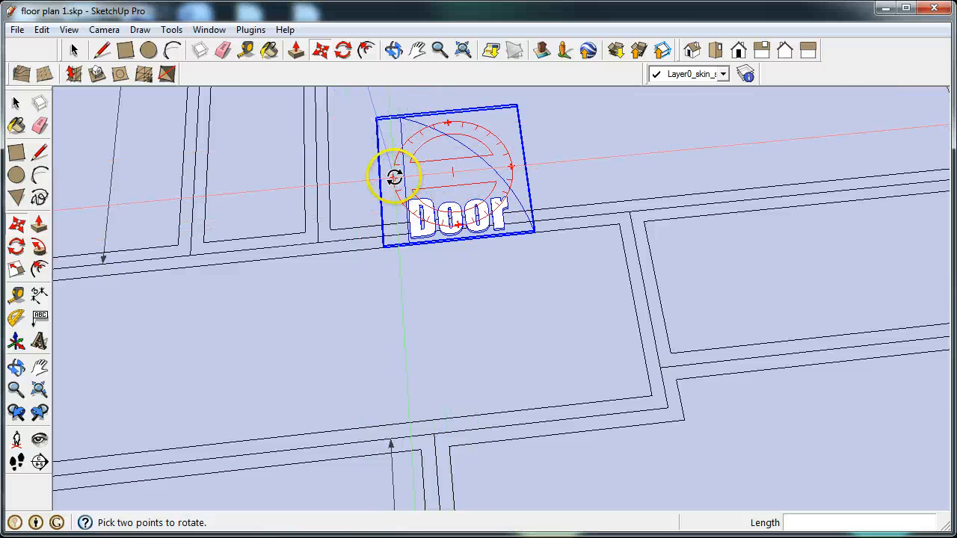
Step: Rotate the Door Opening 90° and move it back against the wall
{"action": "left_click_drag", "start_coordinate": [396, 175], "coordinate": [464, 243]}
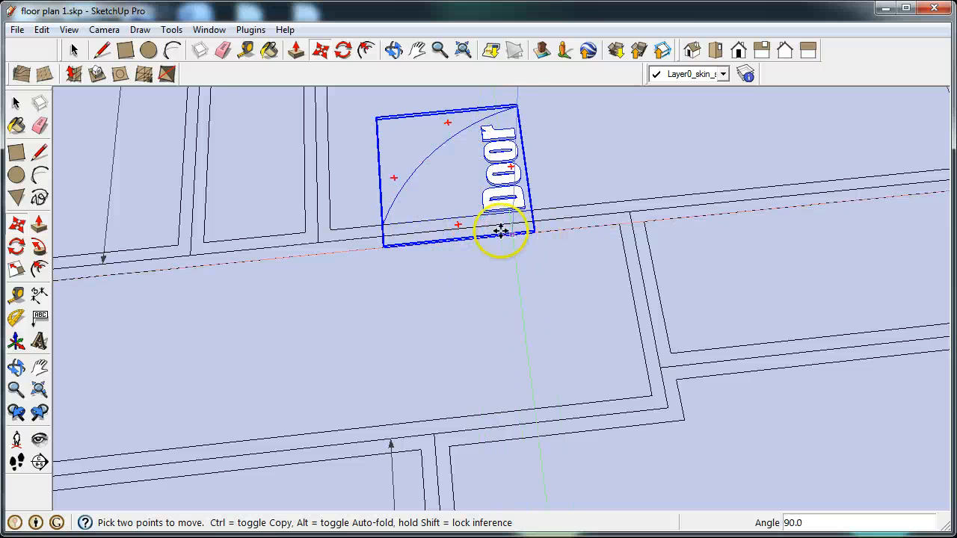
{"action": "left_click_drag", "start_coordinate": [499, 232], "coordinate": [468, 137]}
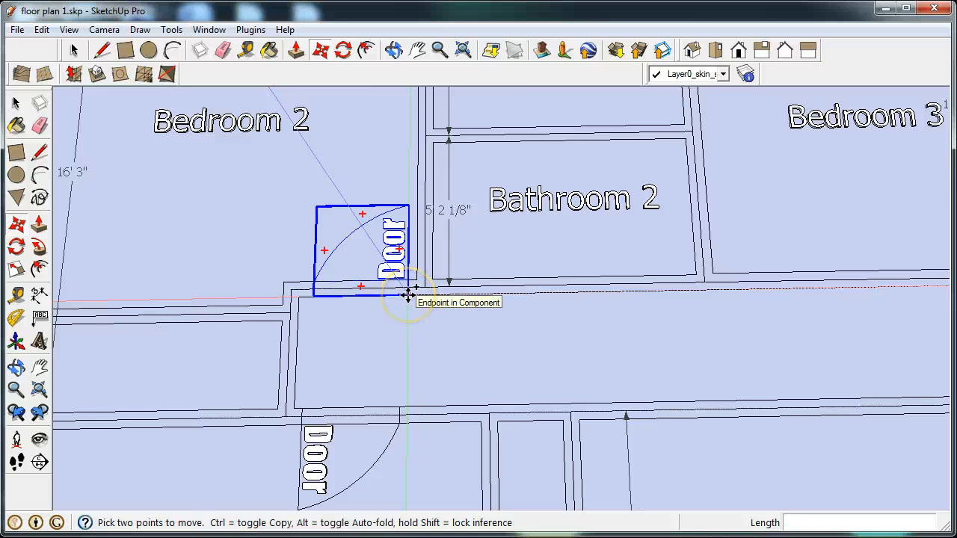
Step: Copy the door onto the Bedroom 2 wall corner and Bedroom 3's wall beside the half bathroom
{"action": "left_click_drag", "start_coordinate": [407, 293], "coordinate": [744, 290]}
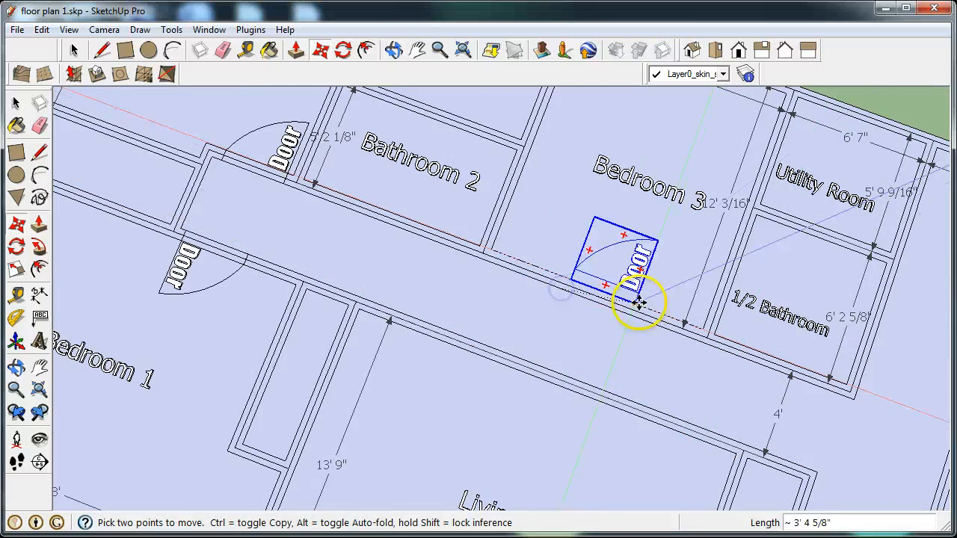
{"action": "left_click_drag", "start_coordinate": [639, 303], "coordinate": [692, 333]}
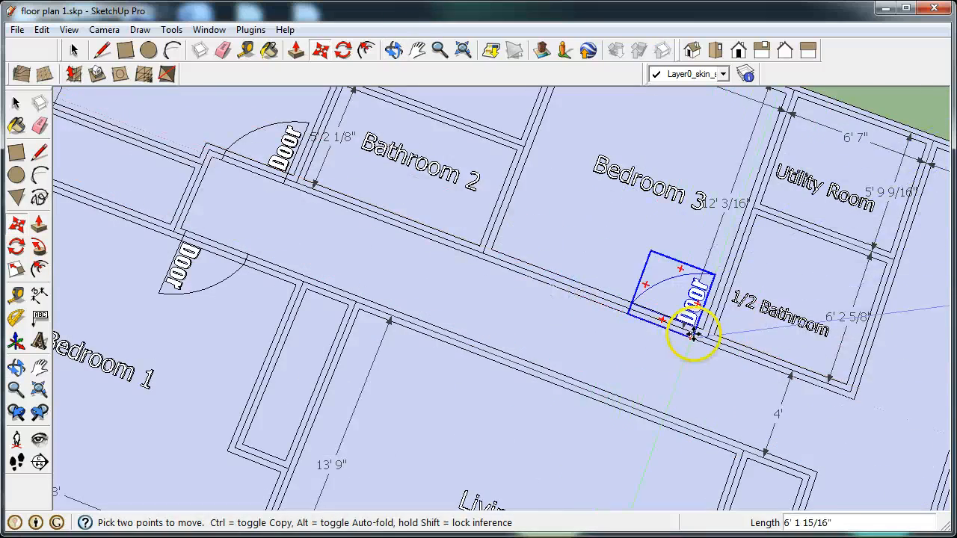
{"action": "left_click_drag", "start_coordinate": [692, 333], "coordinate": [677, 325]}
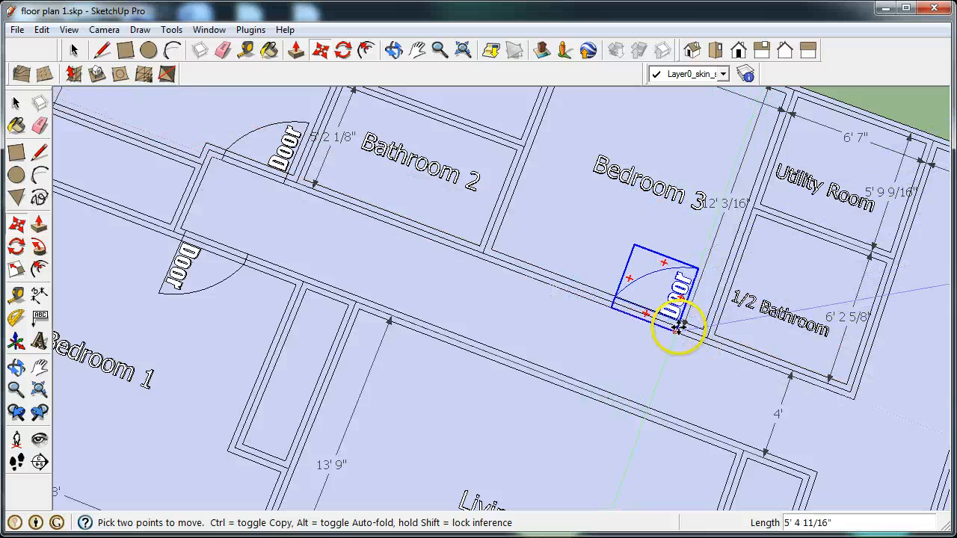
{"action": "left_click_drag", "start_coordinate": [676, 329], "coordinate": [471, 324]}
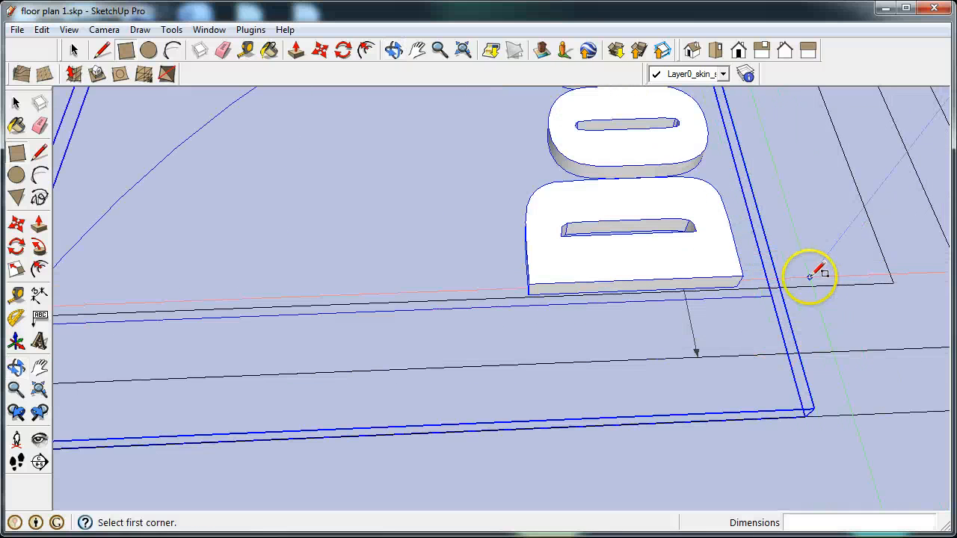
{"action": "mouse_move", "coordinate": [779, 268]}
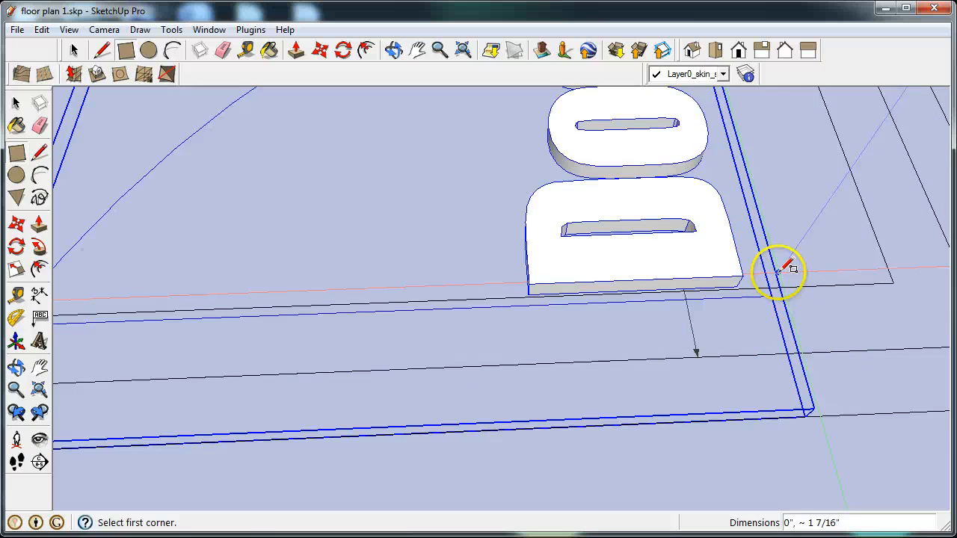
Step: Start a rectangle at the corner of Bedroom 2's door gap
{"action": "left_click", "coordinate": [782, 269]}
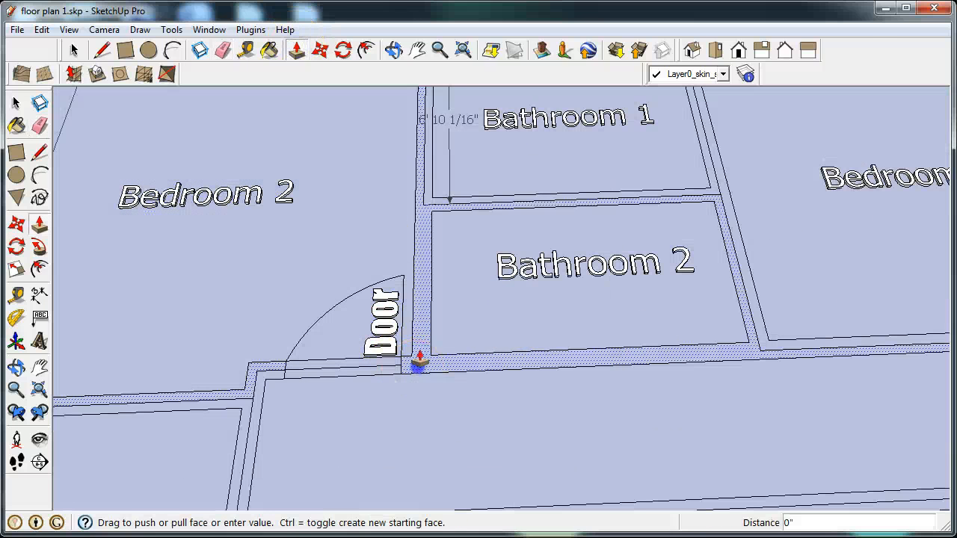
Step: Push/pull the walls around Bathroom 2 up to about six feet, leaving the doorway open
{"action": "left_click_drag", "start_coordinate": [419, 363], "coordinate": [399, 266]}
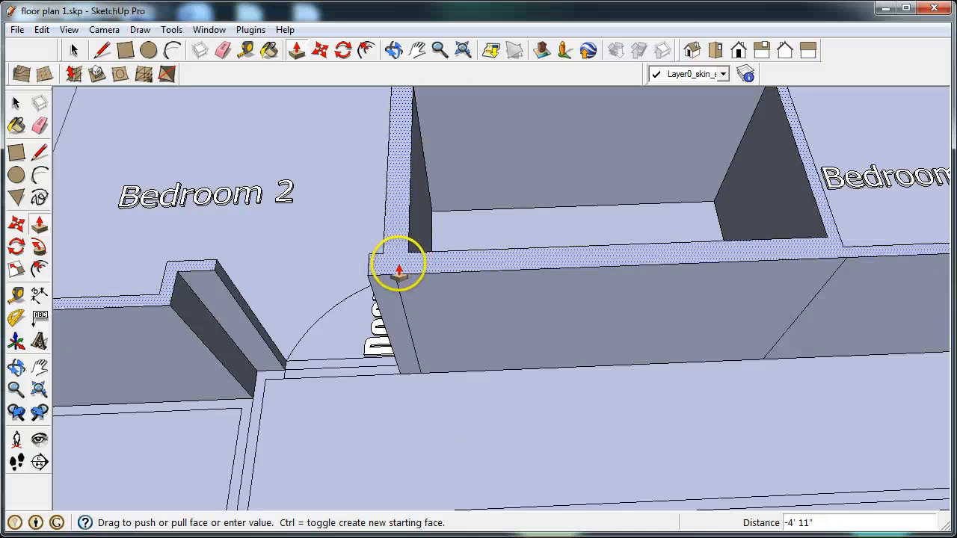
{"action": "left_click_drag", "start_coordinate": [399, 266], "coordinate": [419, 228]}
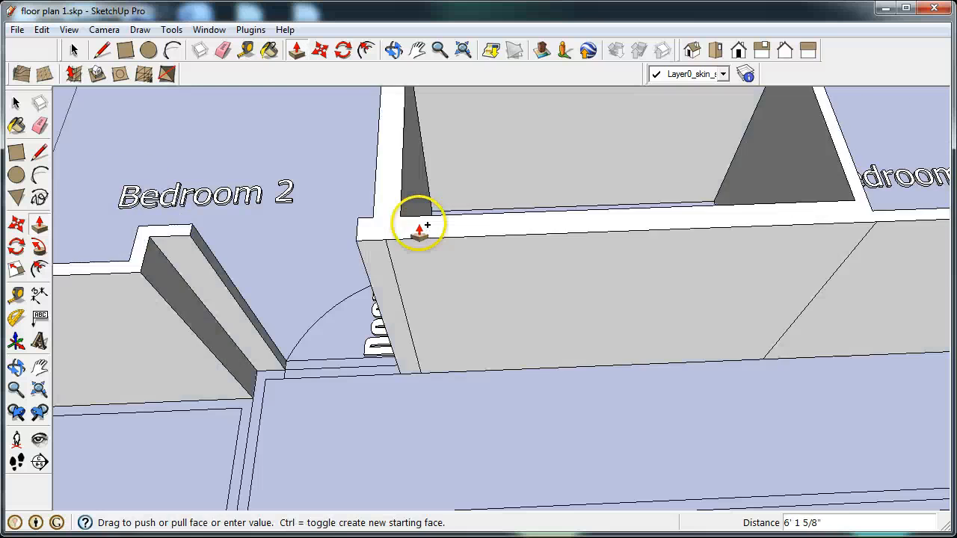